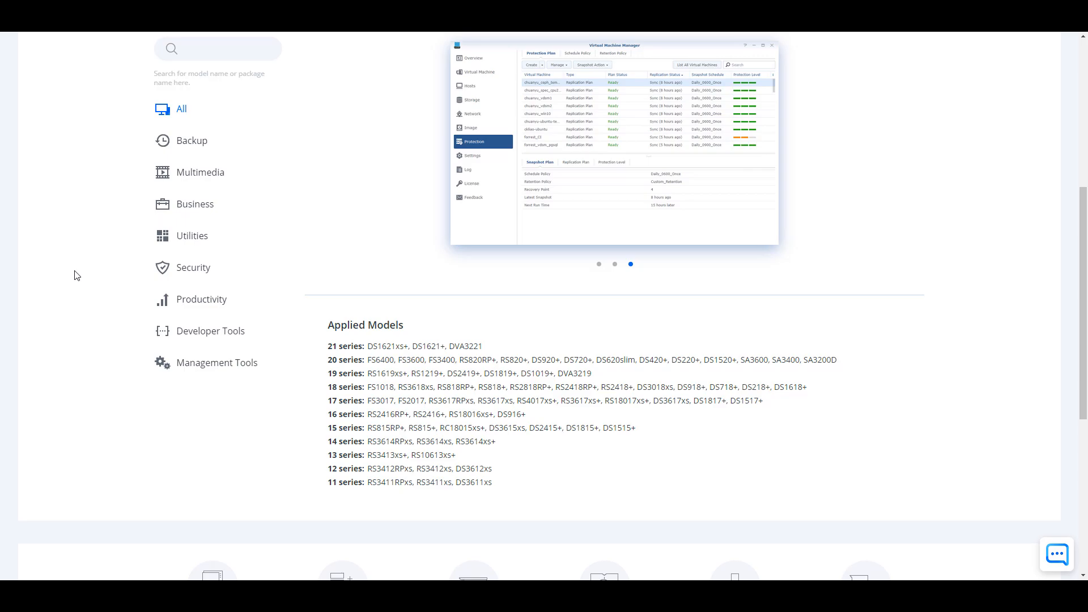
Review the Applied Models list on the Virtual Machine Manager package page.
left_click(598, 264)
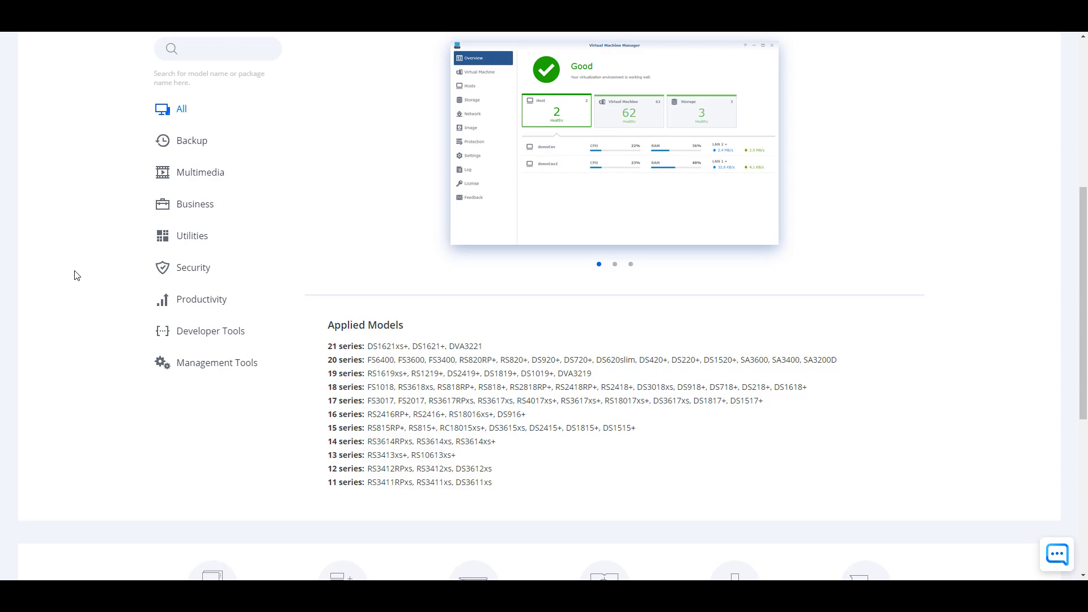
mouse_move(176, 39)
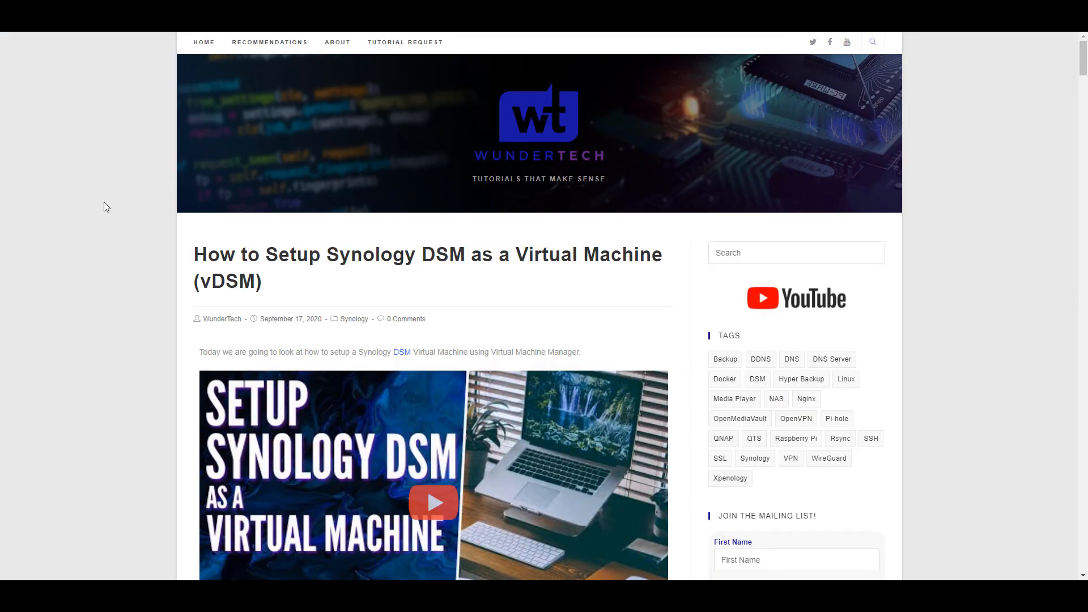
Scroll through the WunderTech vDSM tutorial and reach the VirtualDSM DSM 7.0 download entry.
scroll("down", 3)
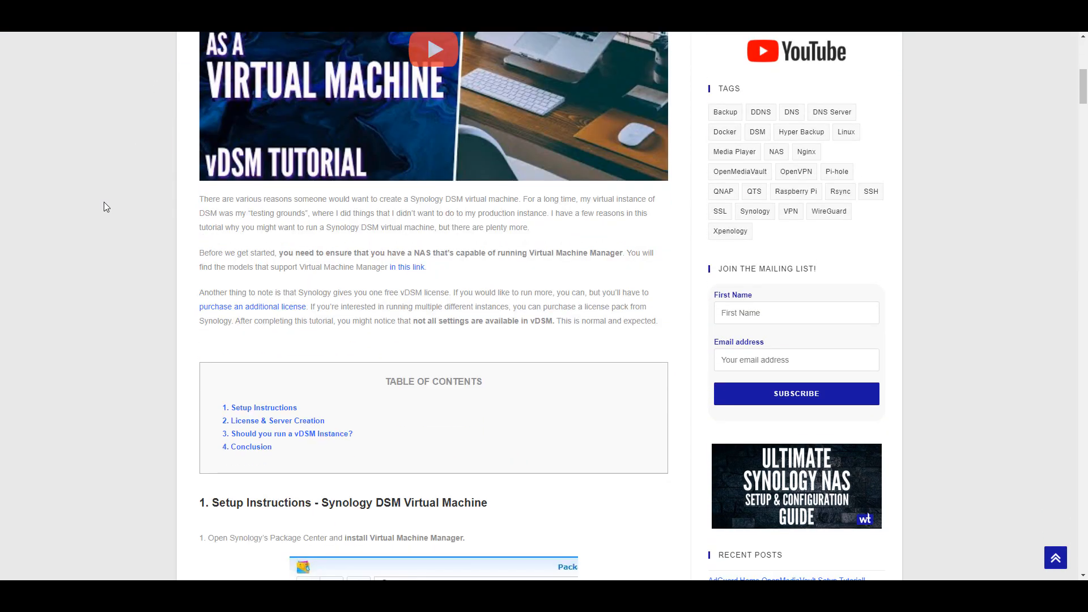
scroll("down", 3)
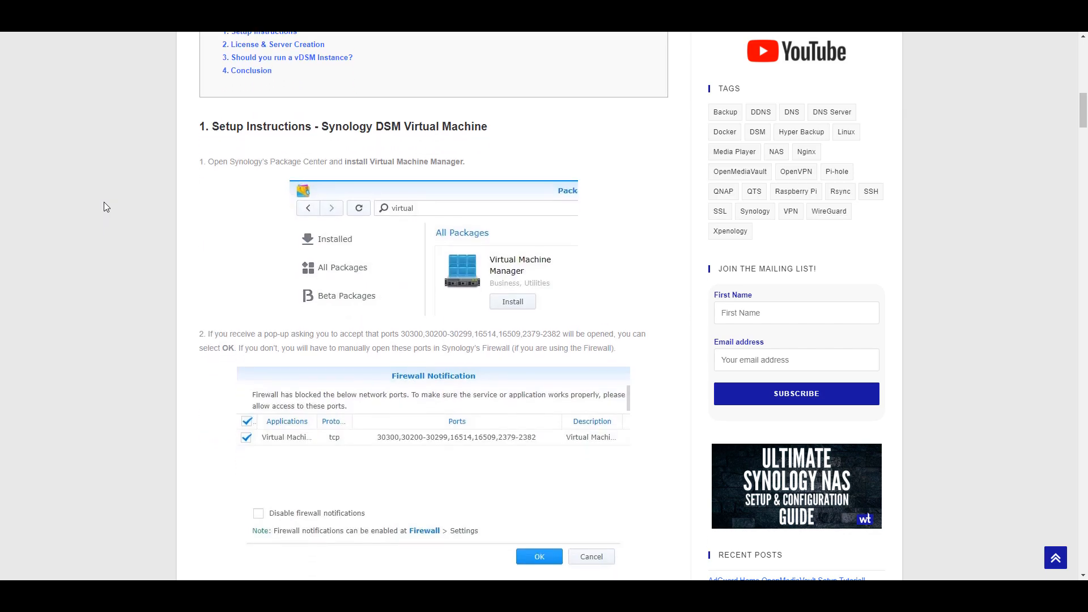
scroll("down", 3)
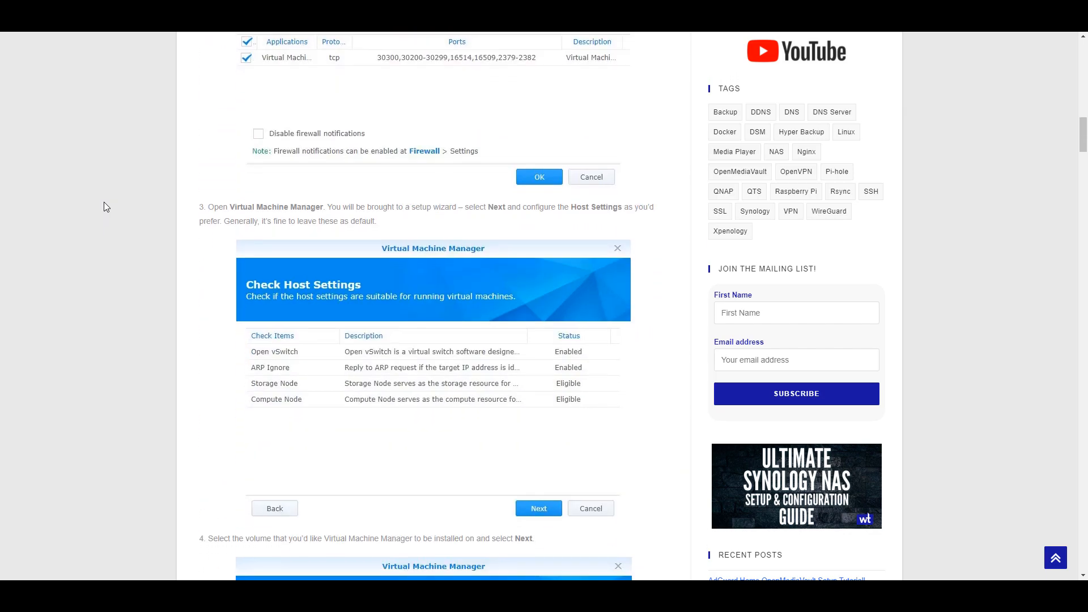
scroll("down", 3)
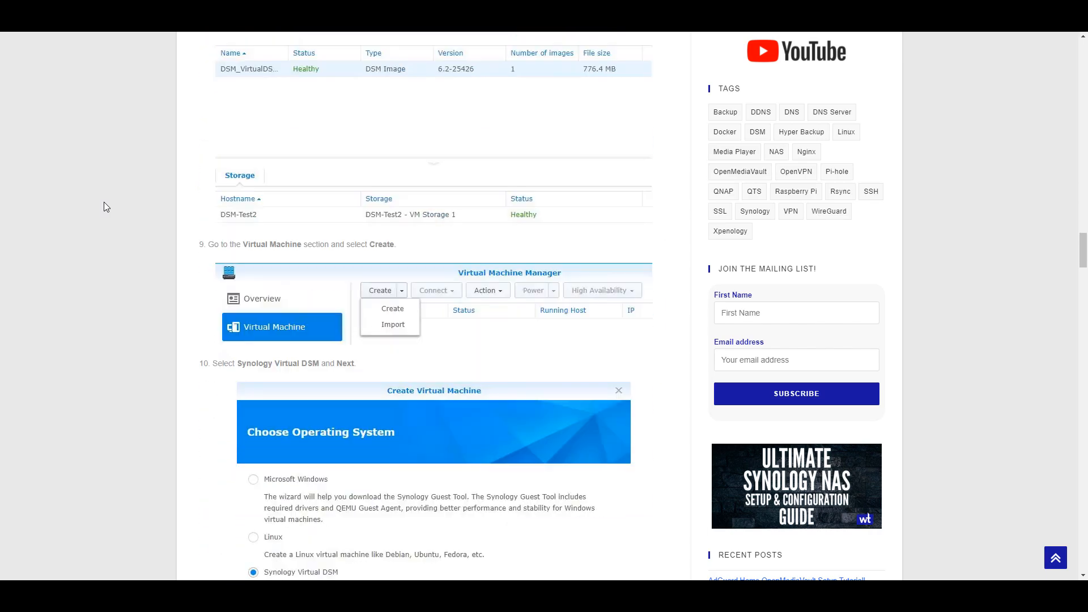
scroll("down", 3)
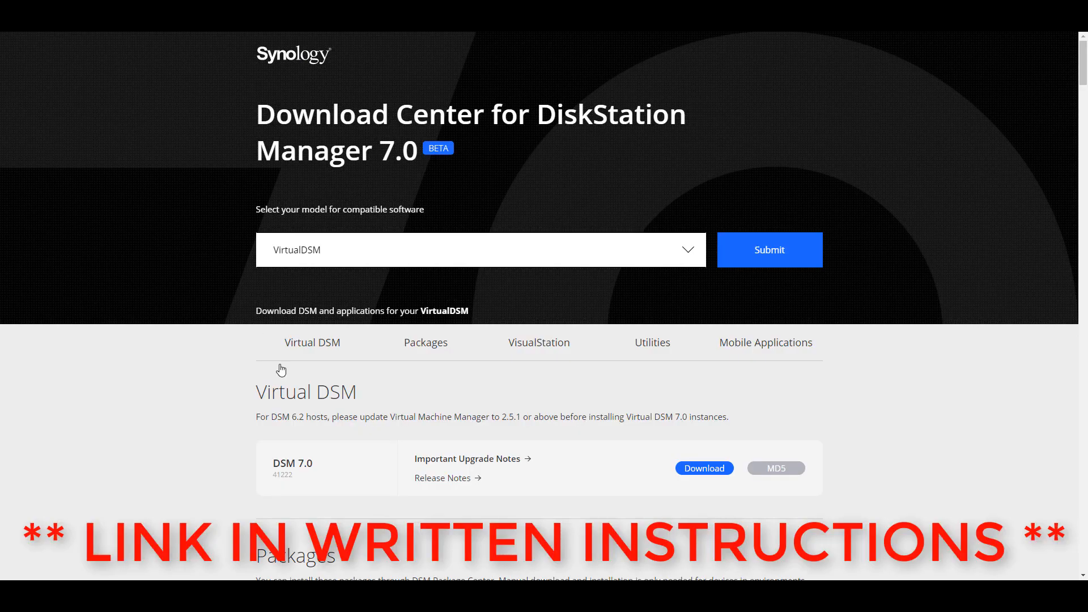
mouse_move(475, 414)
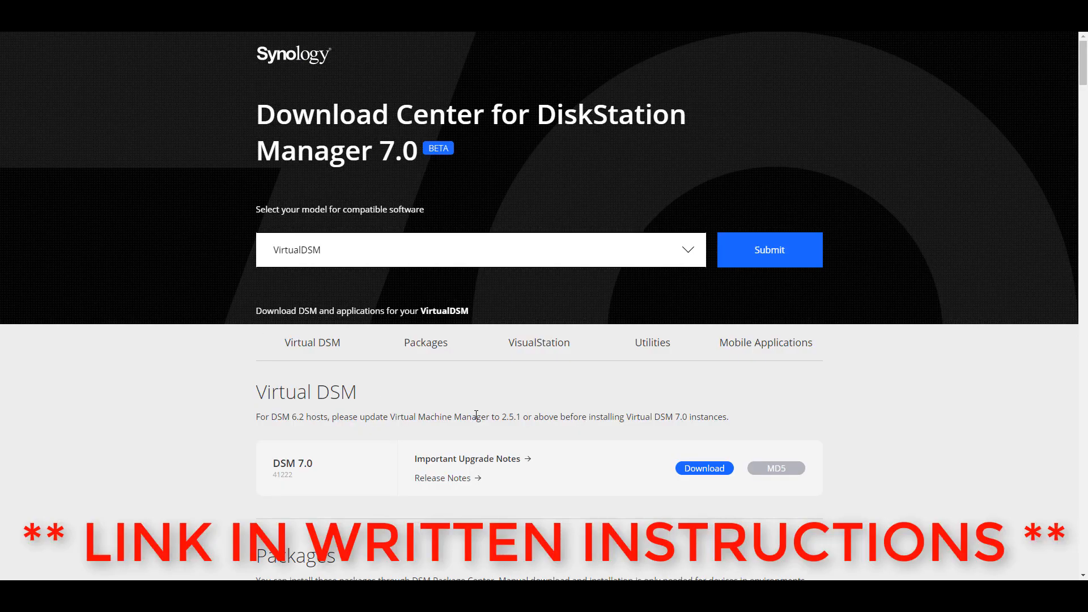
left_click(704, 468)
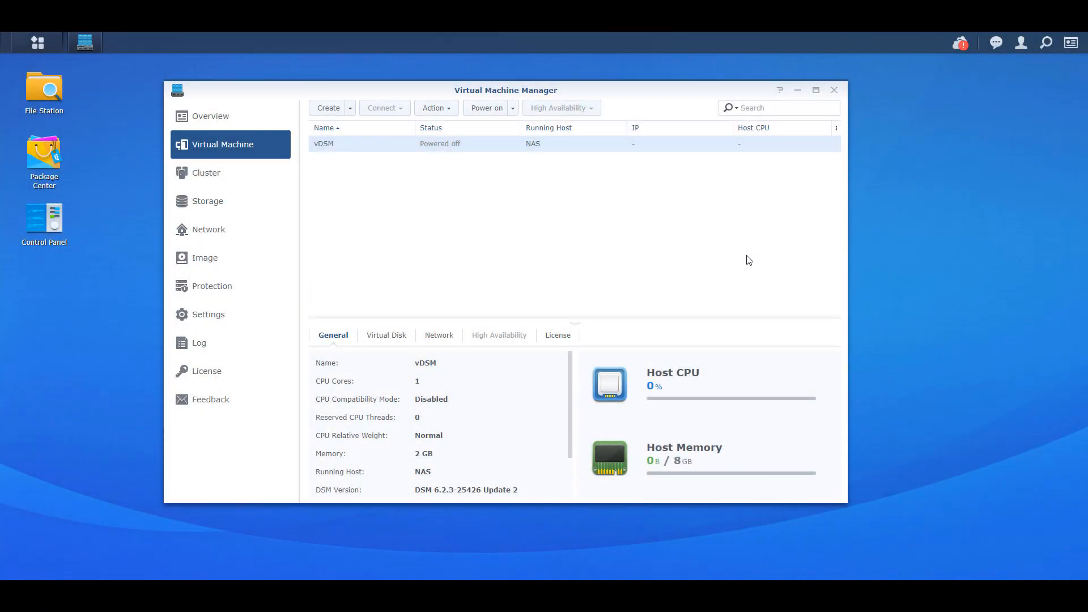
Take a snapshot of the powered-off vDSM machine via its Action menu.
left_click(432, 108)
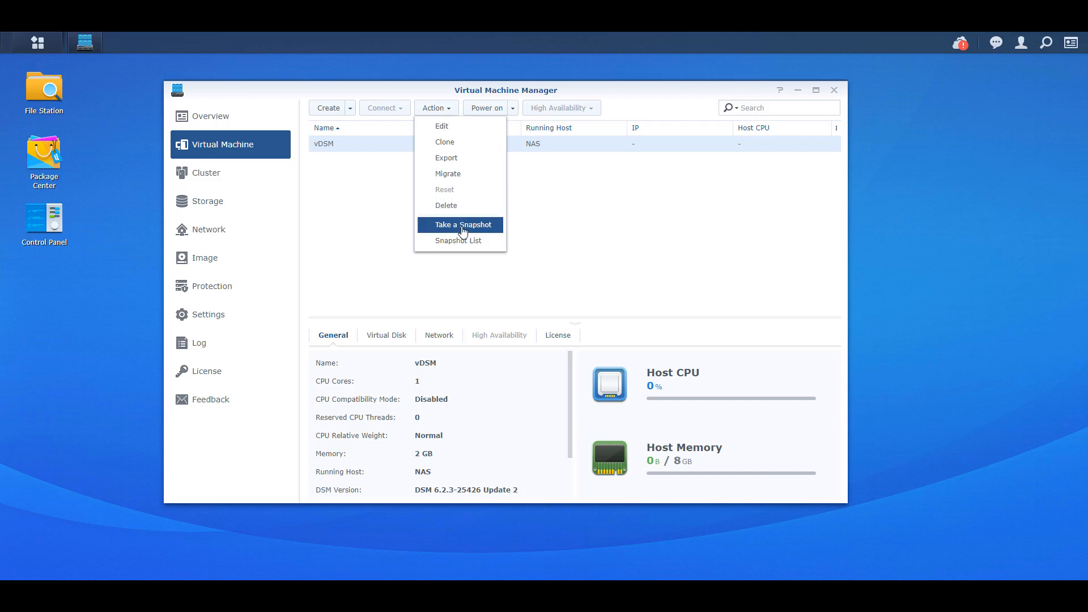
left_click(462, 225)
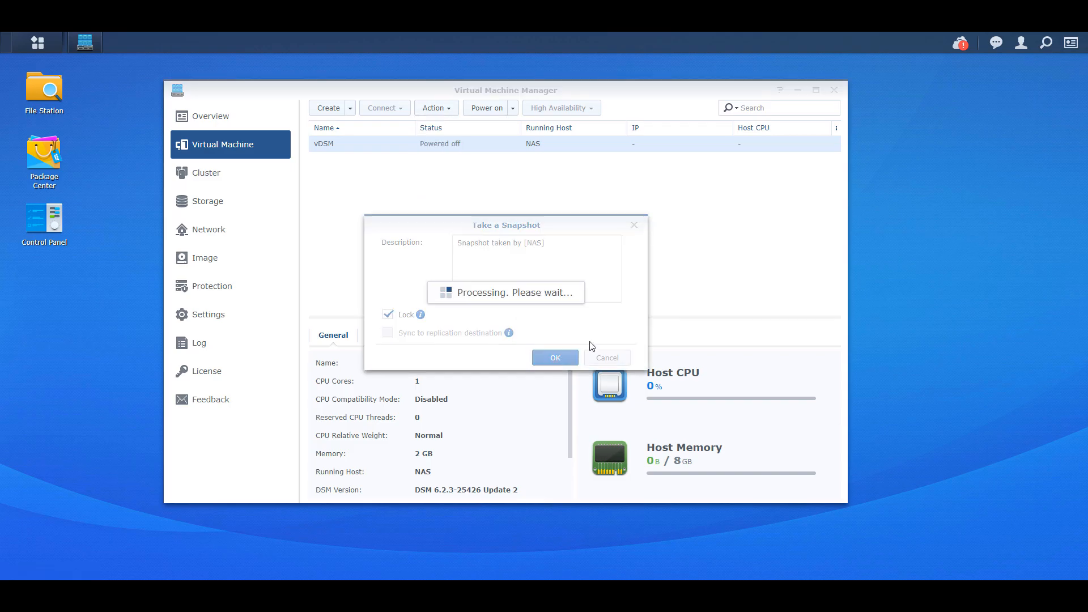
left_click(556, 356)
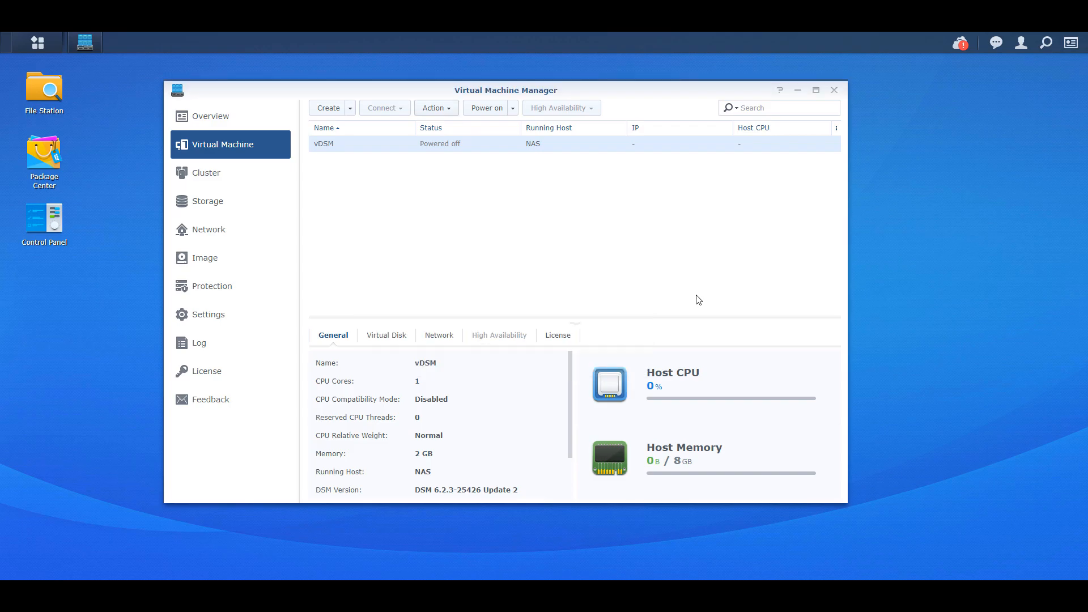
Check the vDSM Snapshot List to confirm the new snapshot, then connect to vDSM.
left_click(433, 107)
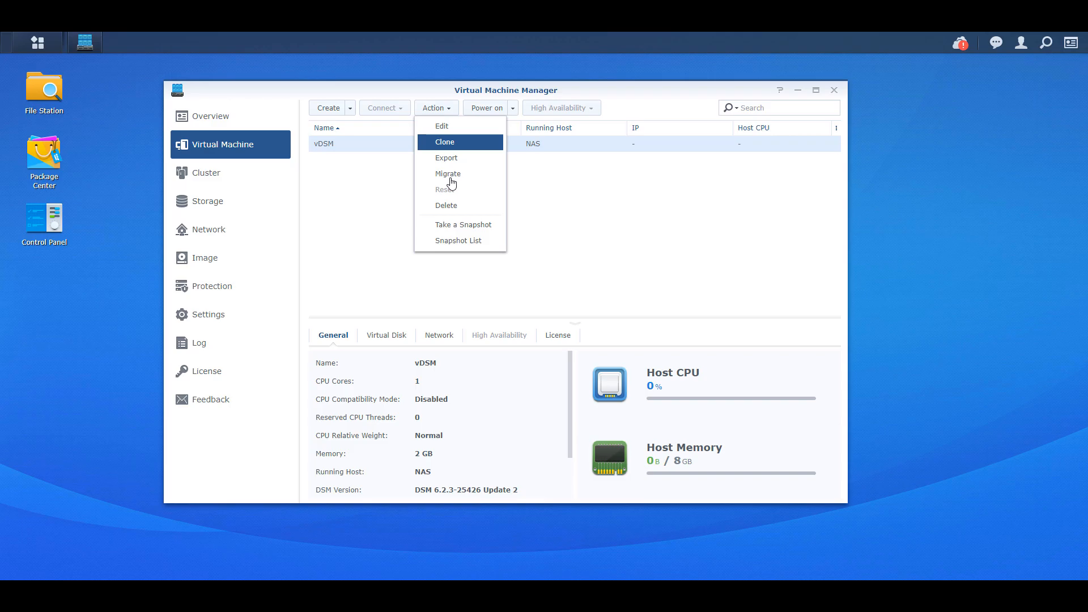
left_click(457, 240)
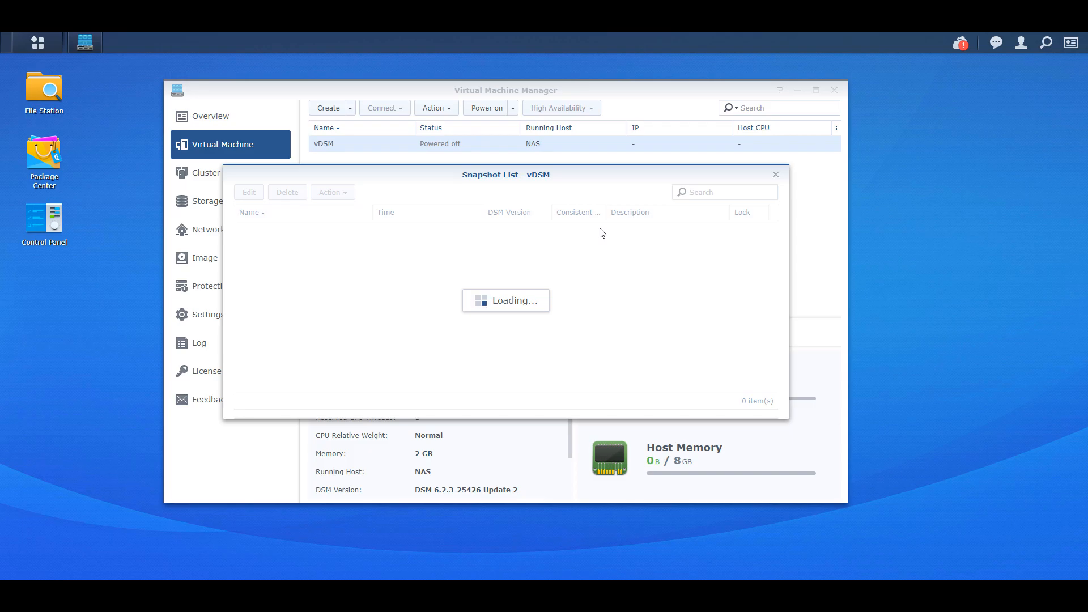
left_click(775, 175)
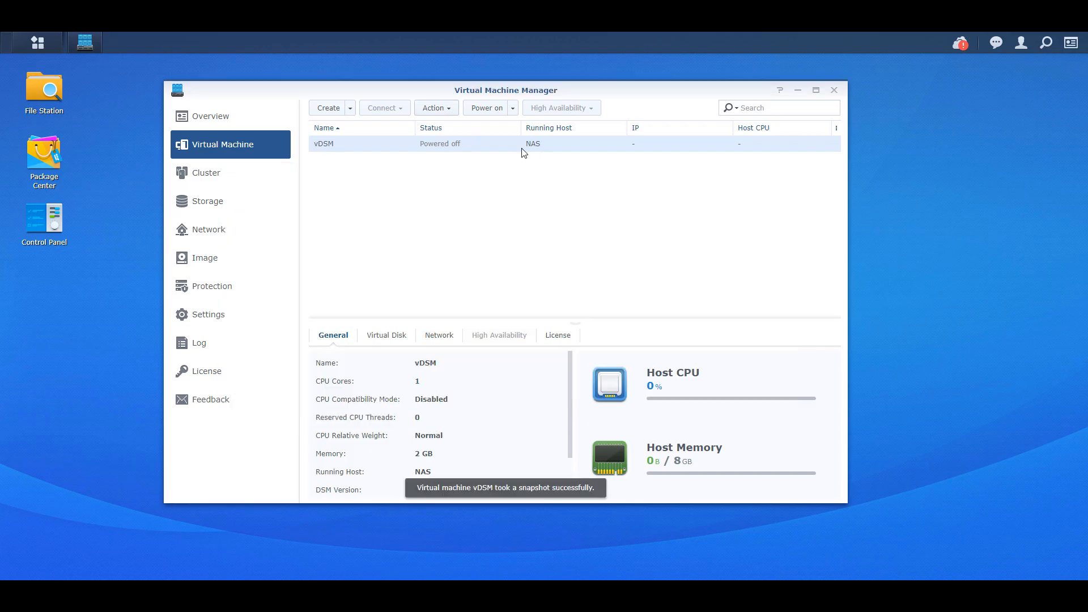
left_click(487, 108)
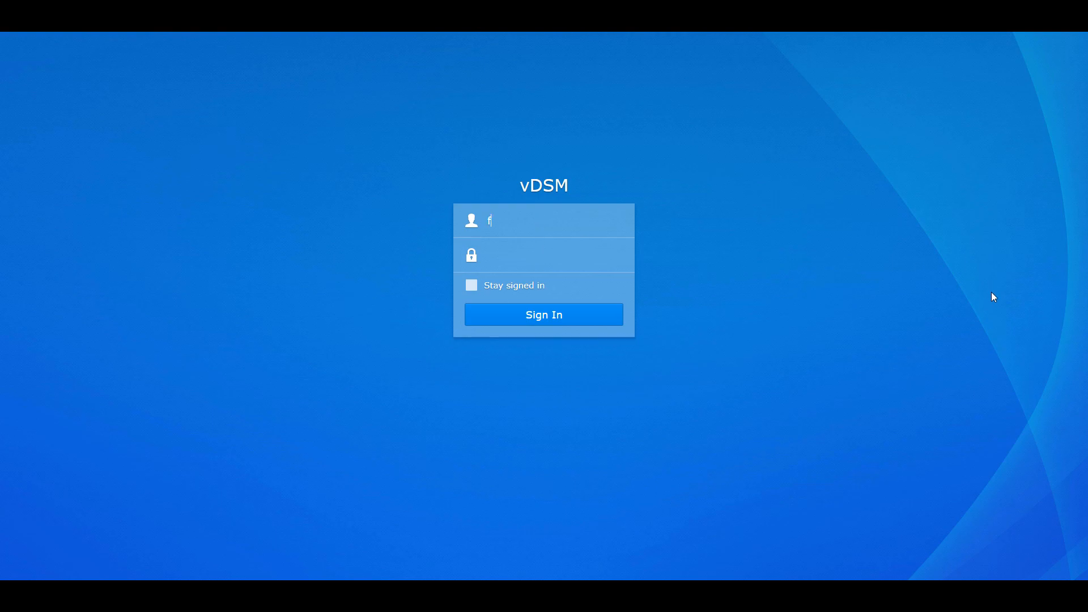
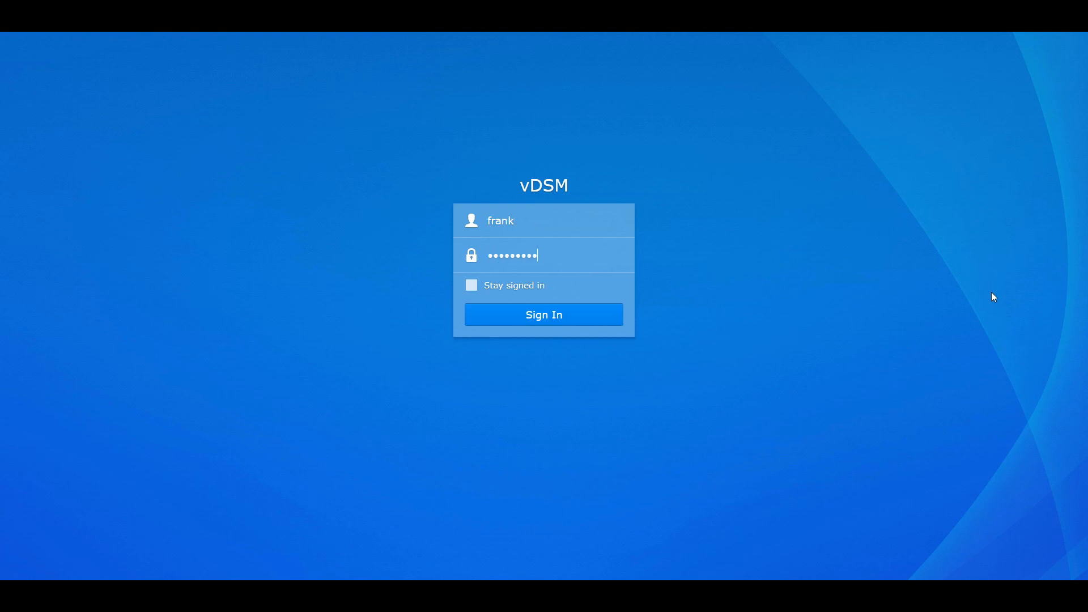
Sign in to vDSM 6.2 with the account credentials and reach its desktop.
left_click(544, 315)
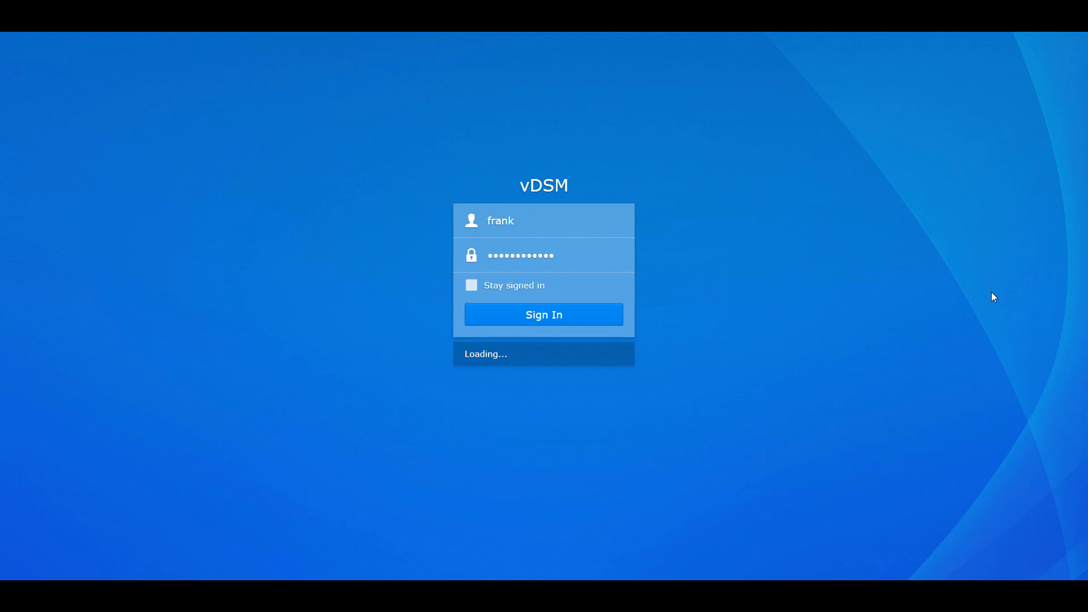
left_click(544, 315)
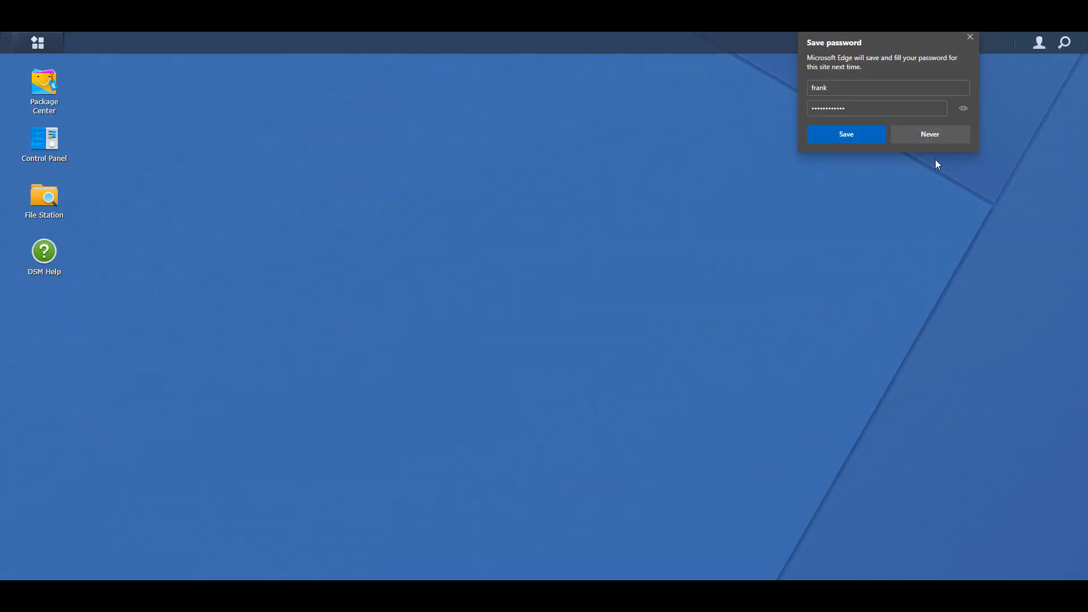
Run the manual DSM update with the 41222 .pat file from Control Panel > Update & Restore, accepting the agreement.
left_click(929, 134)
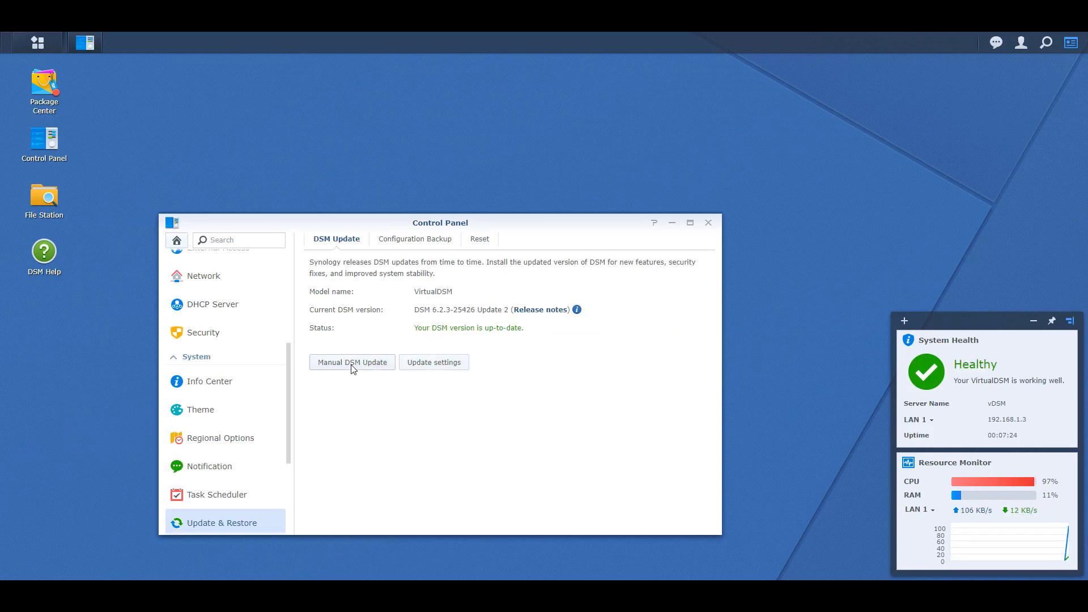
left_click(351, 362)
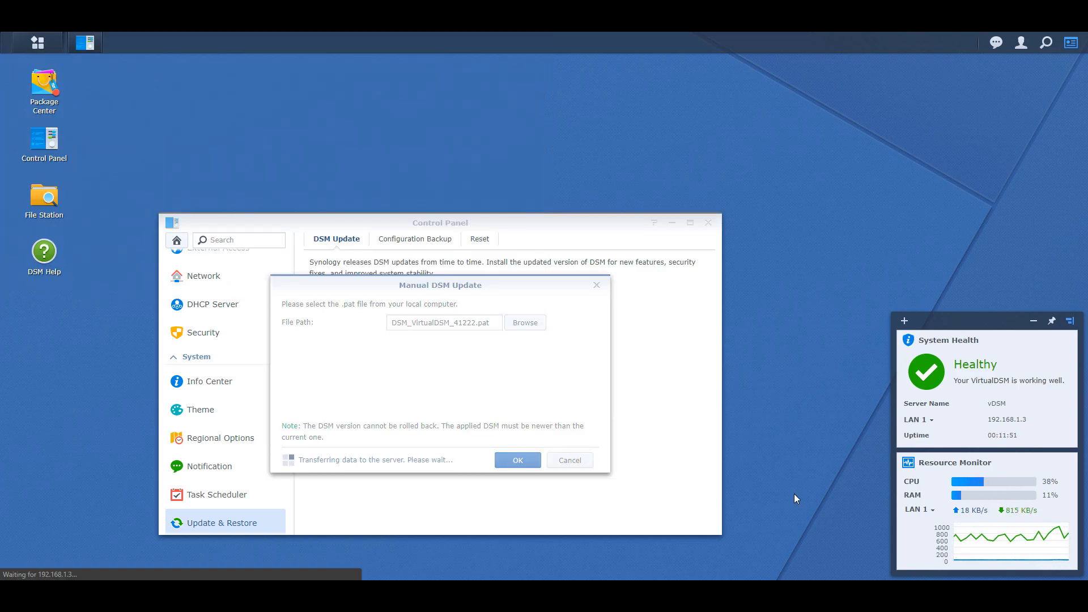
left_click(516, 460)
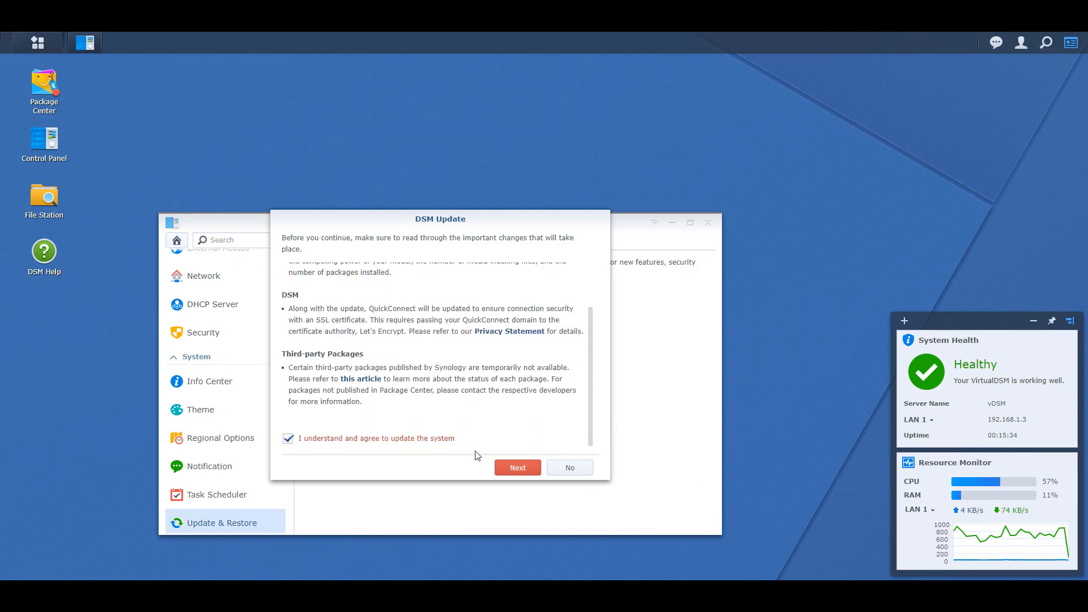
left_click(517, 467)
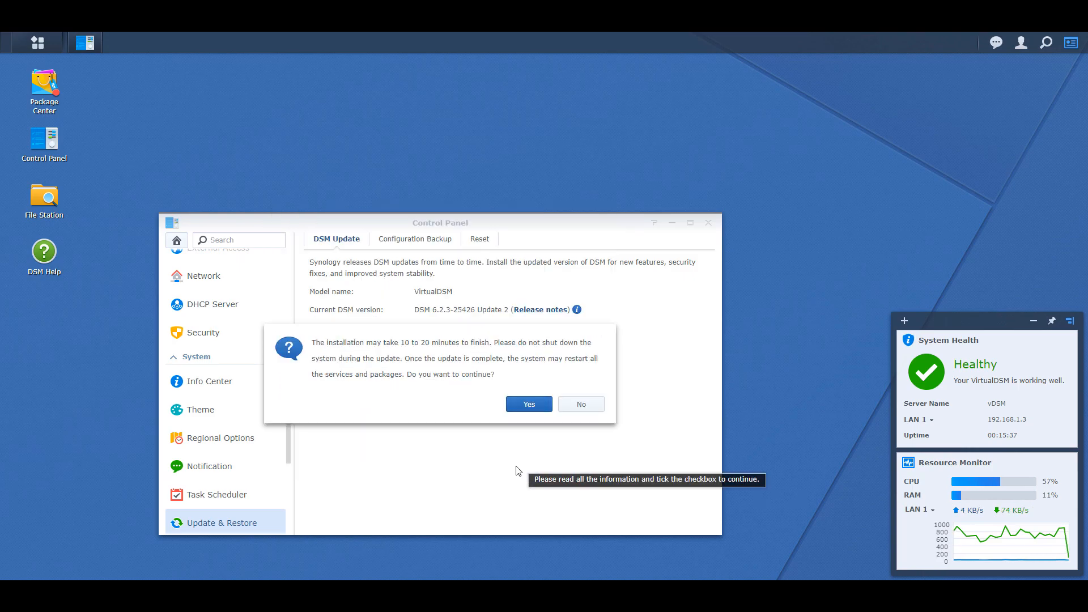
left_click(528, 403)
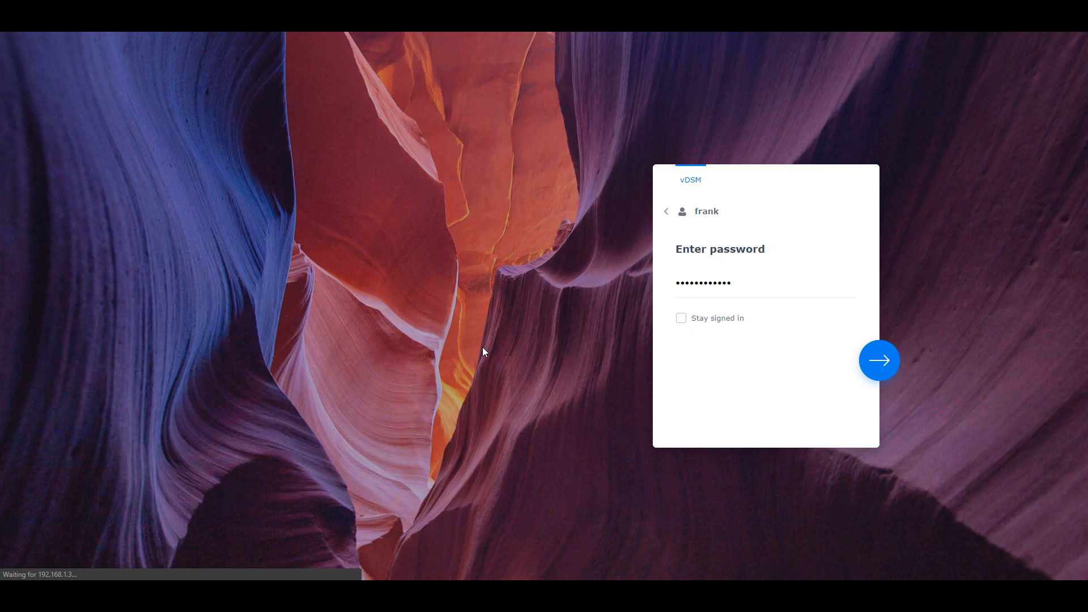
Sign in to the upgraded vDSM 7.0 and dismiss the What's New introduction.
left_click(878, 361)
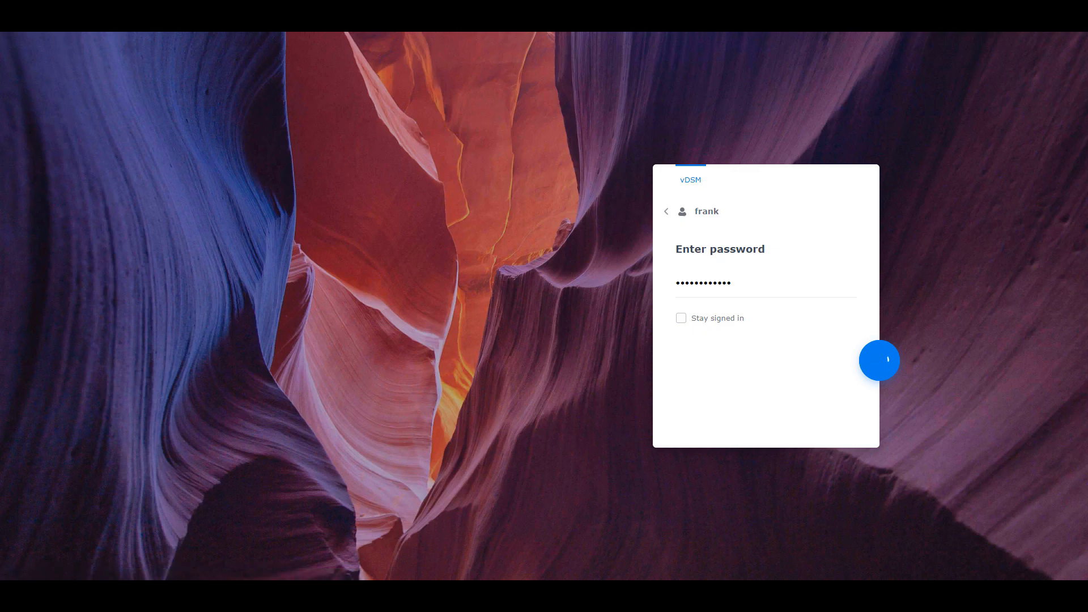
left_click(878, 360)
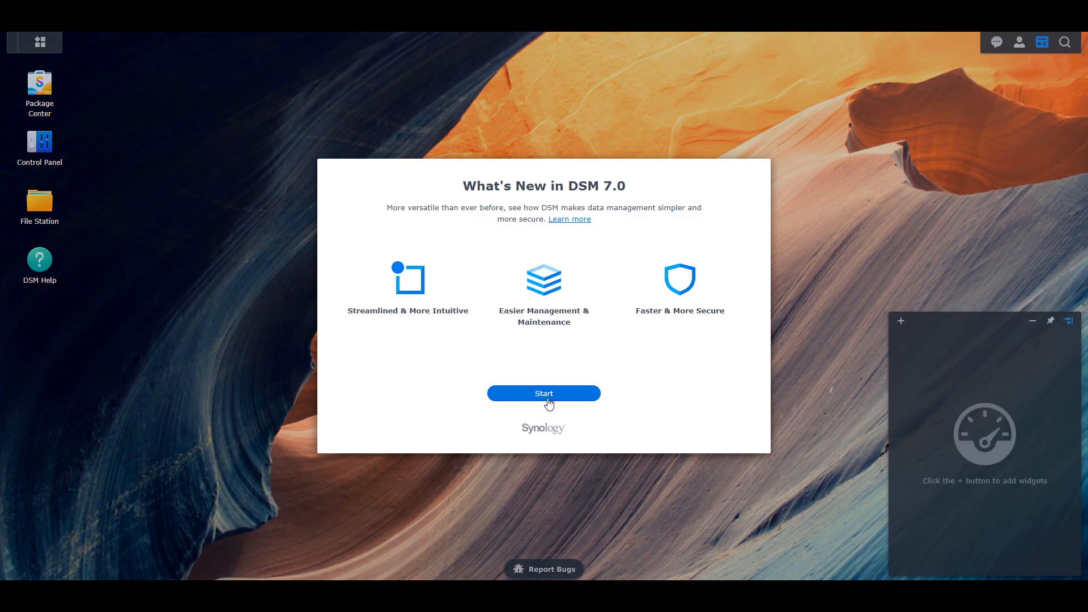
left_click(543, 394)
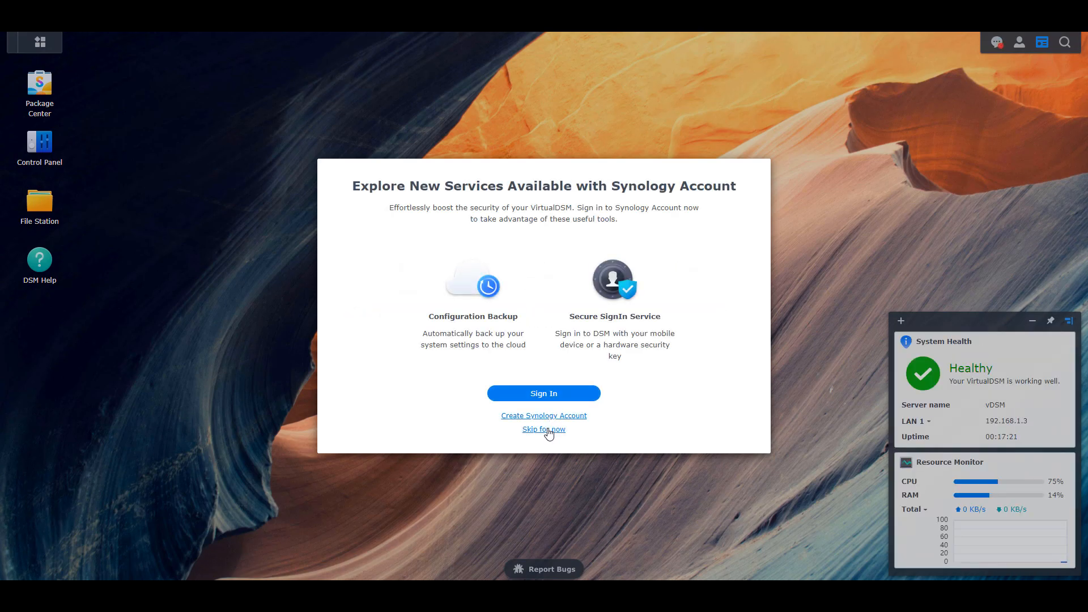
Skip the Synology Account sign-in and decline sharing device analytics.
left_click(544, 428)
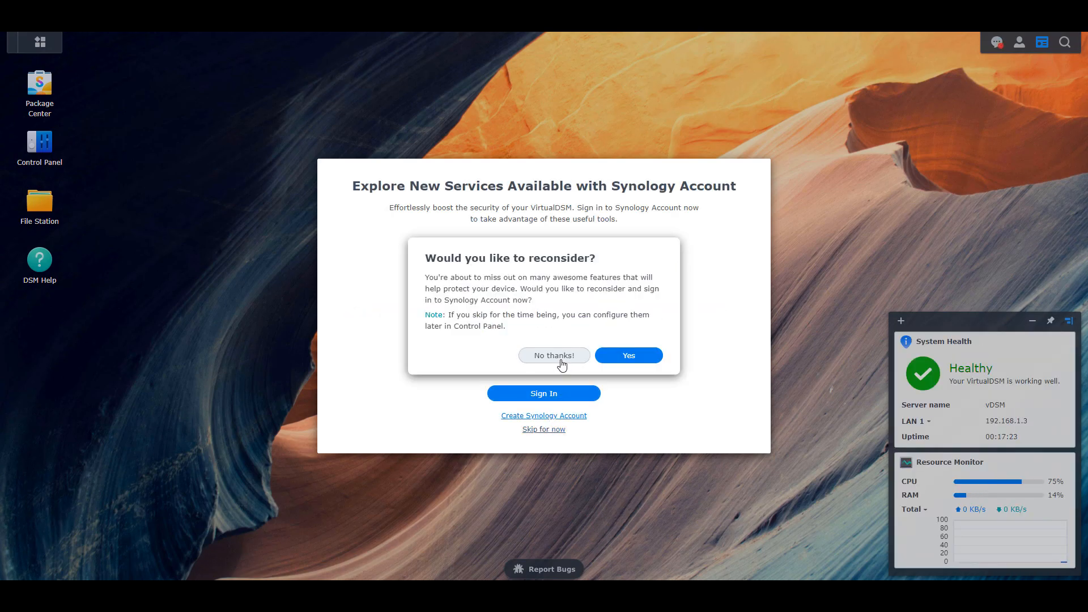
left_click(553, 355)
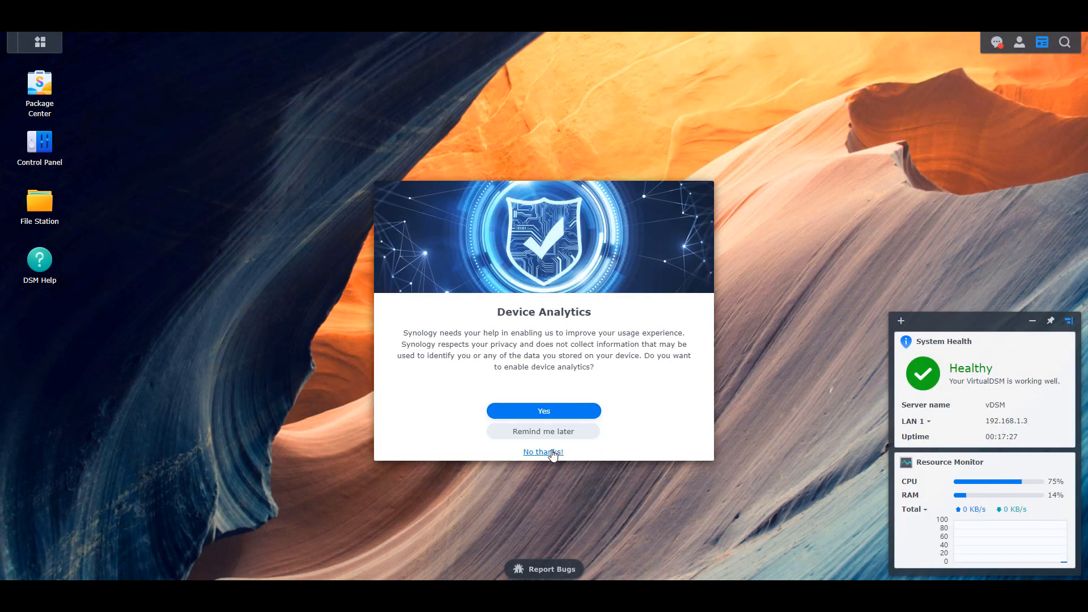
left_click(544, 451)
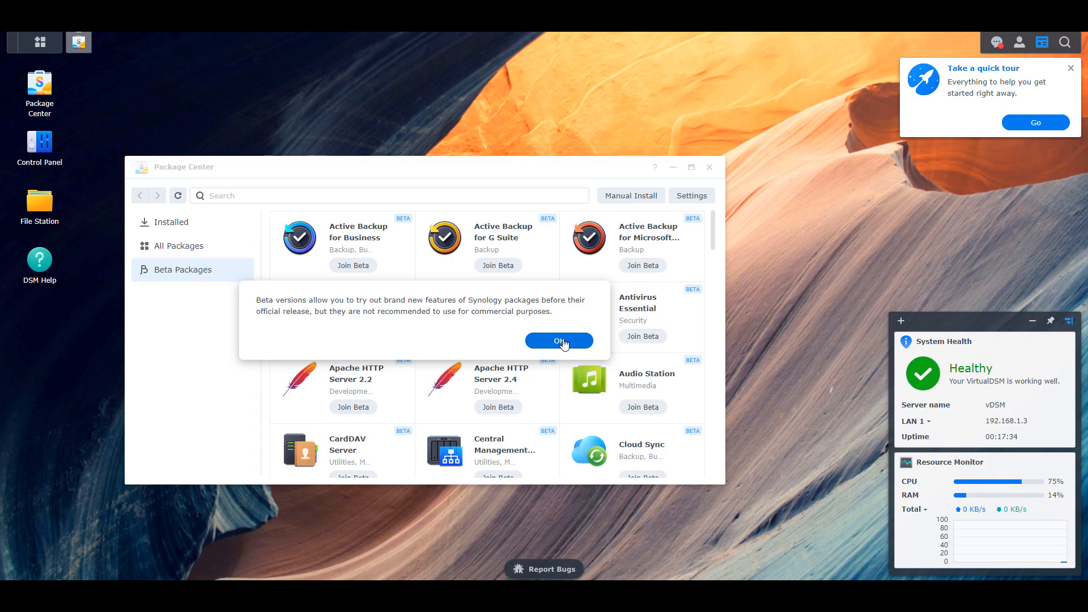
Acknowledge the beta notice, browse the Beta Packages list, and return to the host's Virtual Machine Manager.
left_click(559, 340)
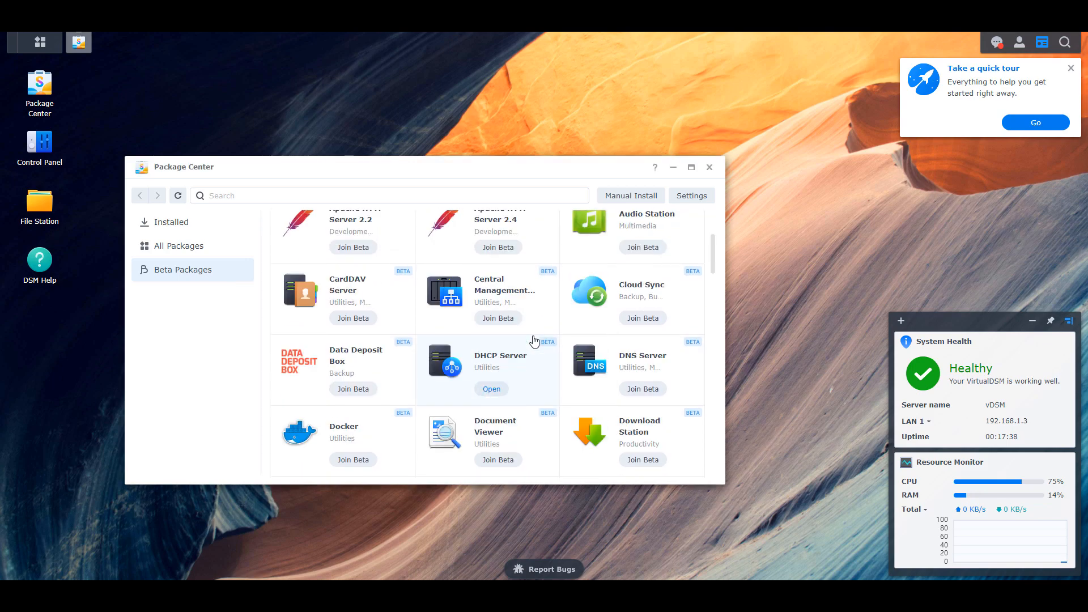
scroll("down", 3)
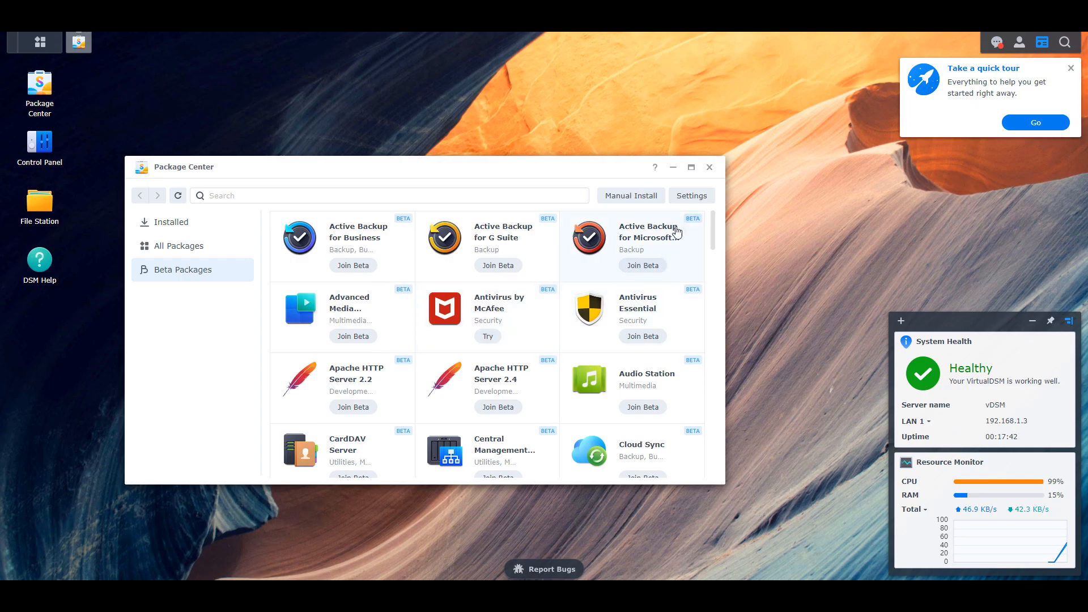
left_click(708, 166)
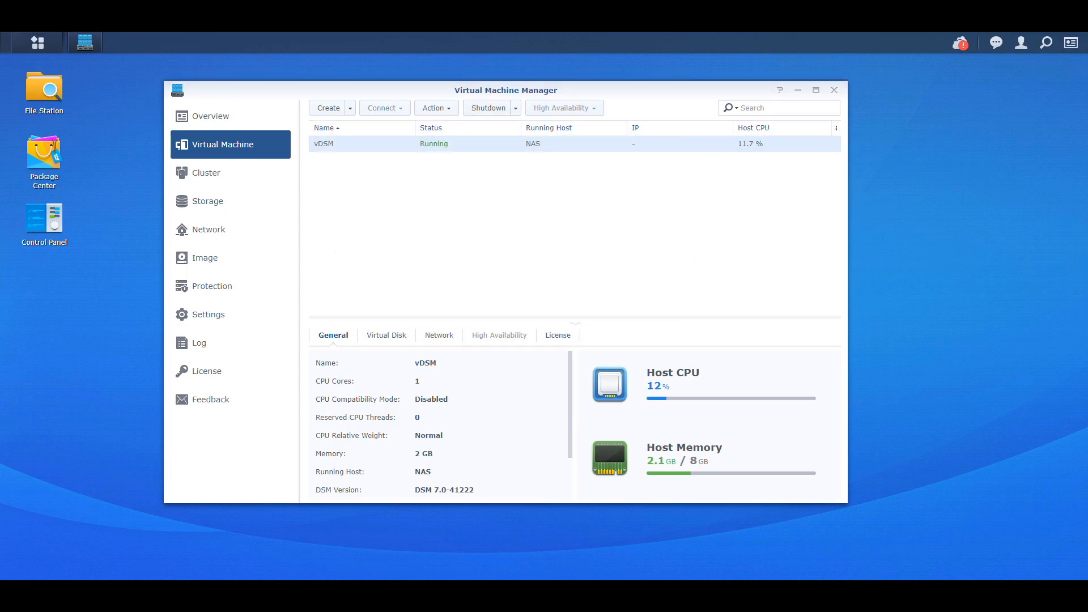
Shut down vDSM and confirm restoring it from the GMT-2020.12.09-19.40.14 snapshot.
left_click(433, 107)
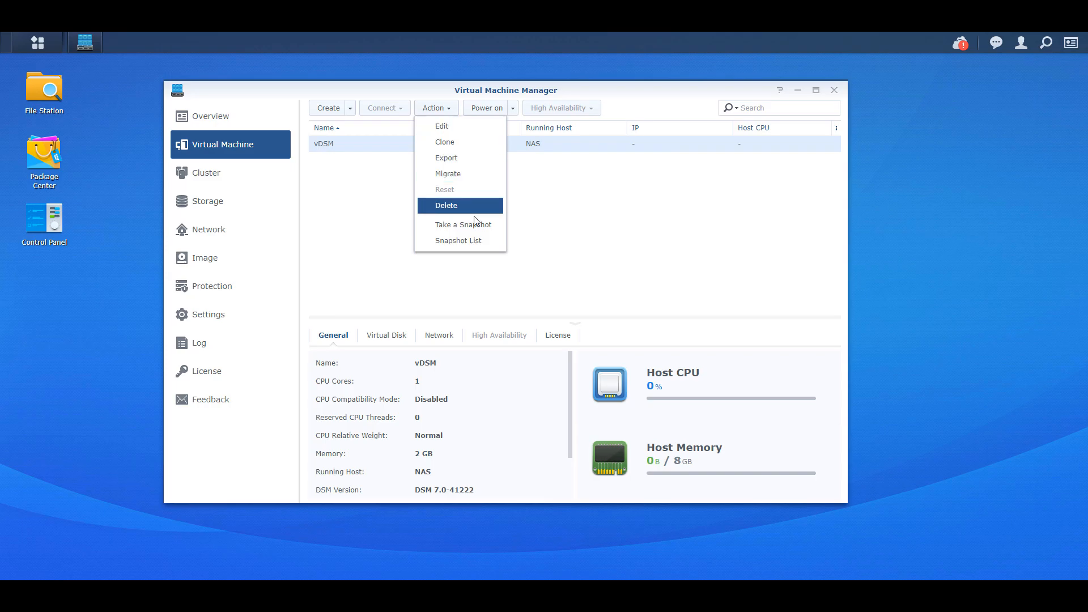
left_click(458, 240)
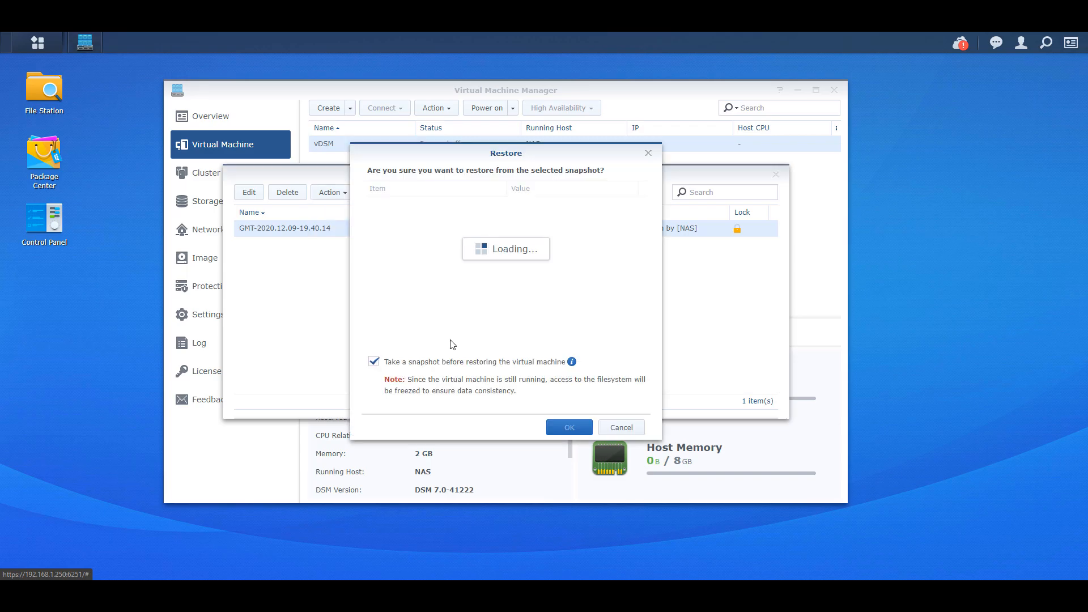
mouse_move(452, 340)
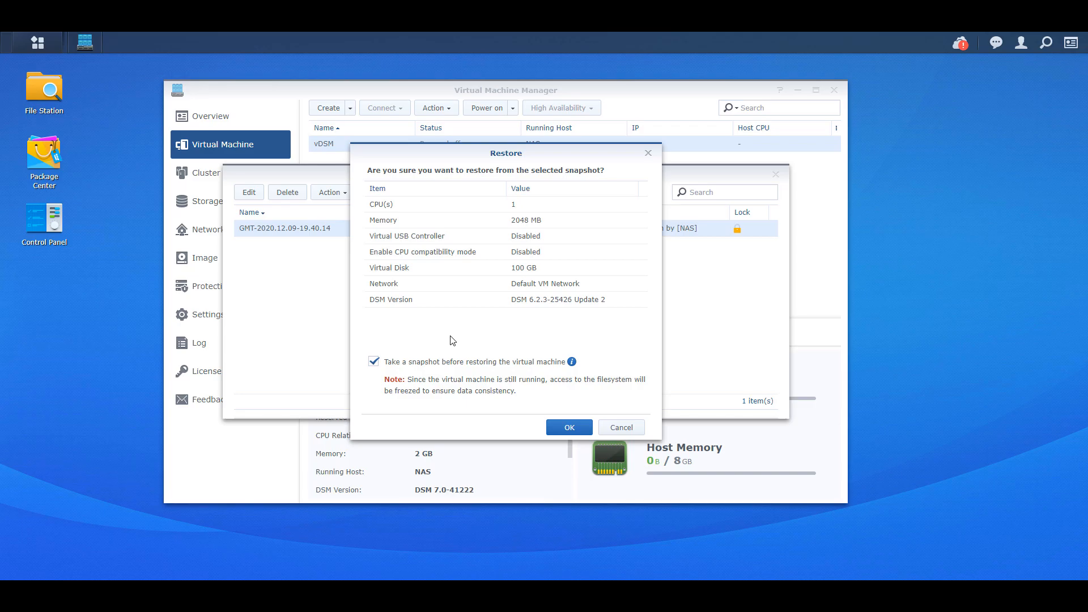
mouse_move(558, 411)
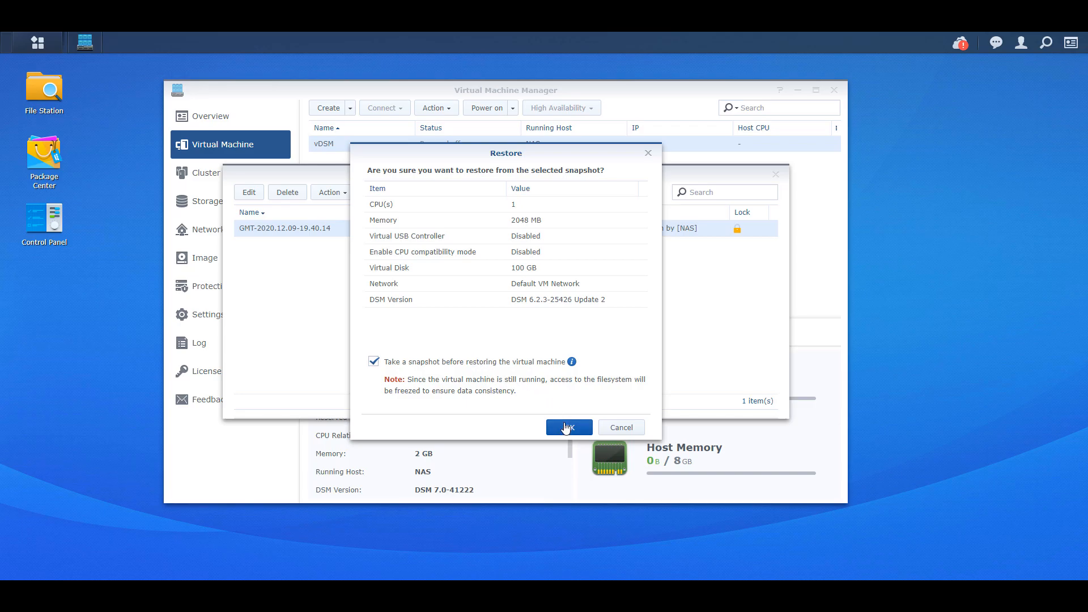
left_click(569, 427)
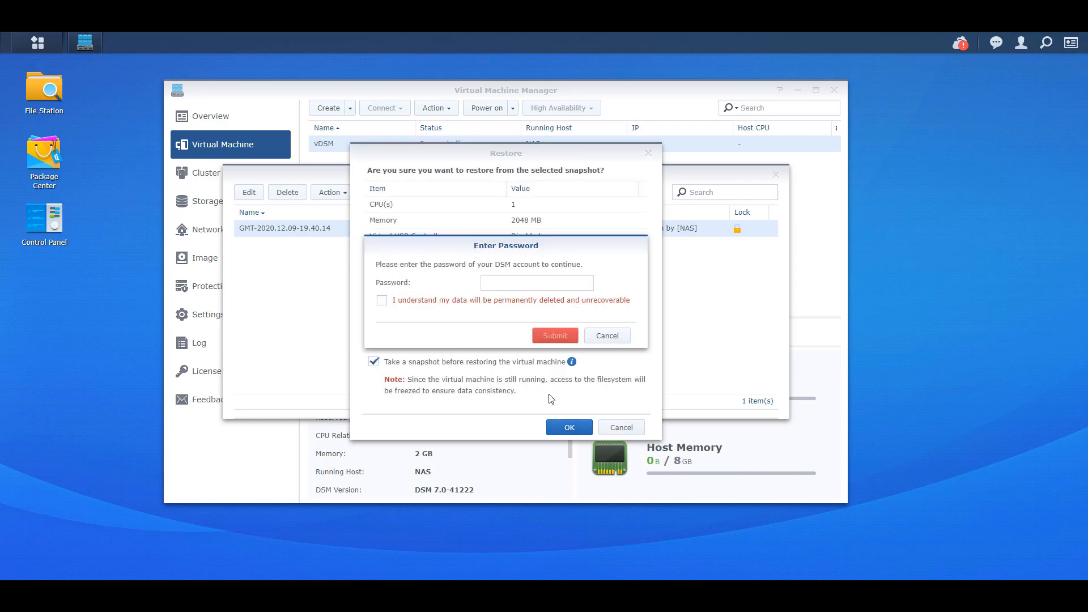
Authorise the restore with the account password and the permanent-deletion acknowledgement, returning vDSM to DSM 6.2.3-25426 Update 2.
left_click(537, 284)
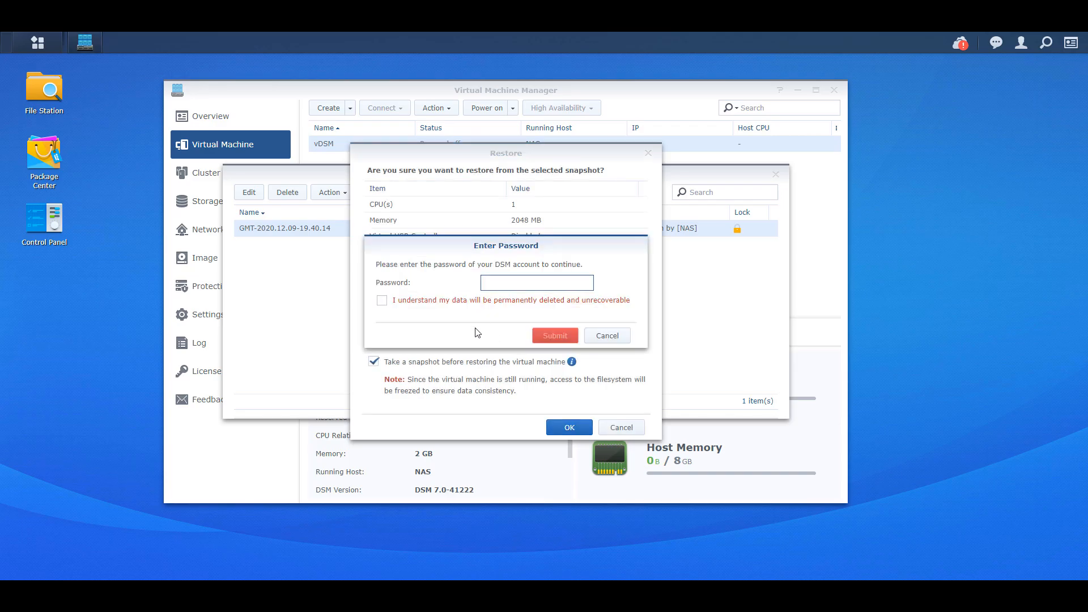
type("password")
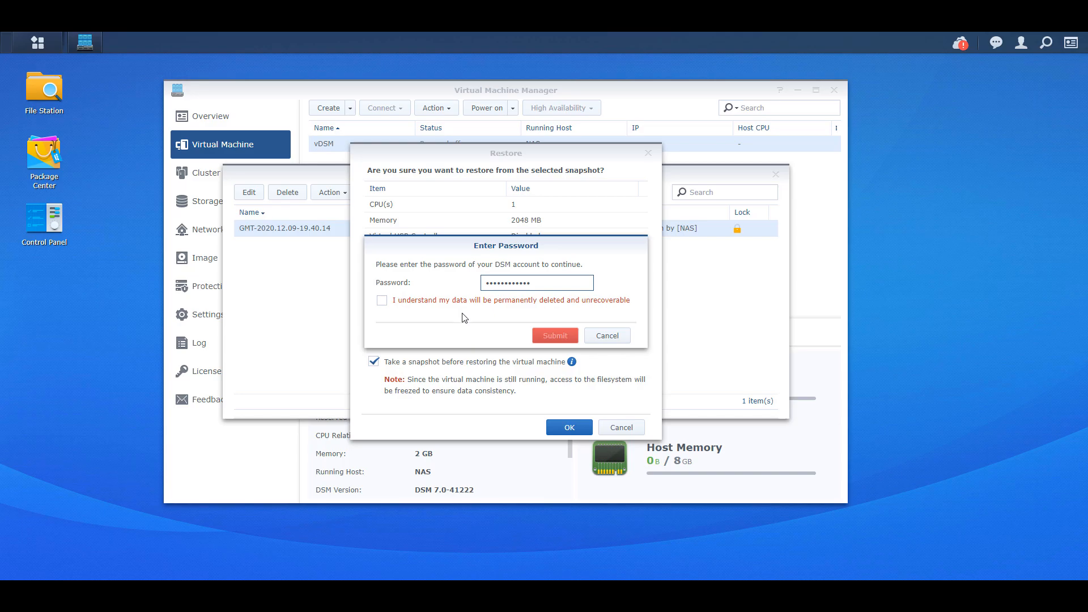
left_click(381, 300)
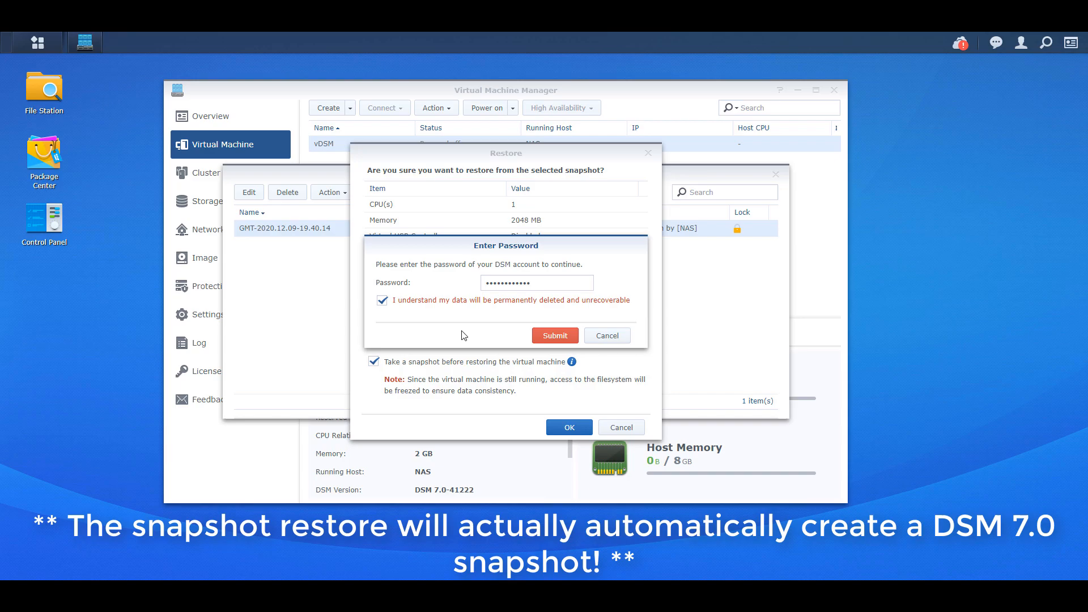
left_click(555, 336)
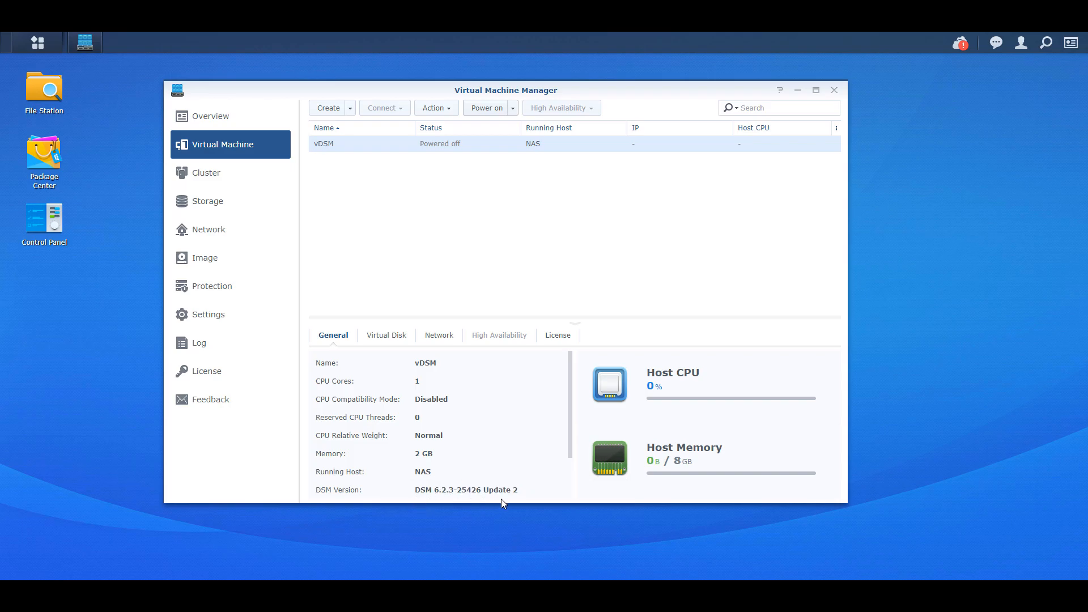
mouse_move(428, 501)
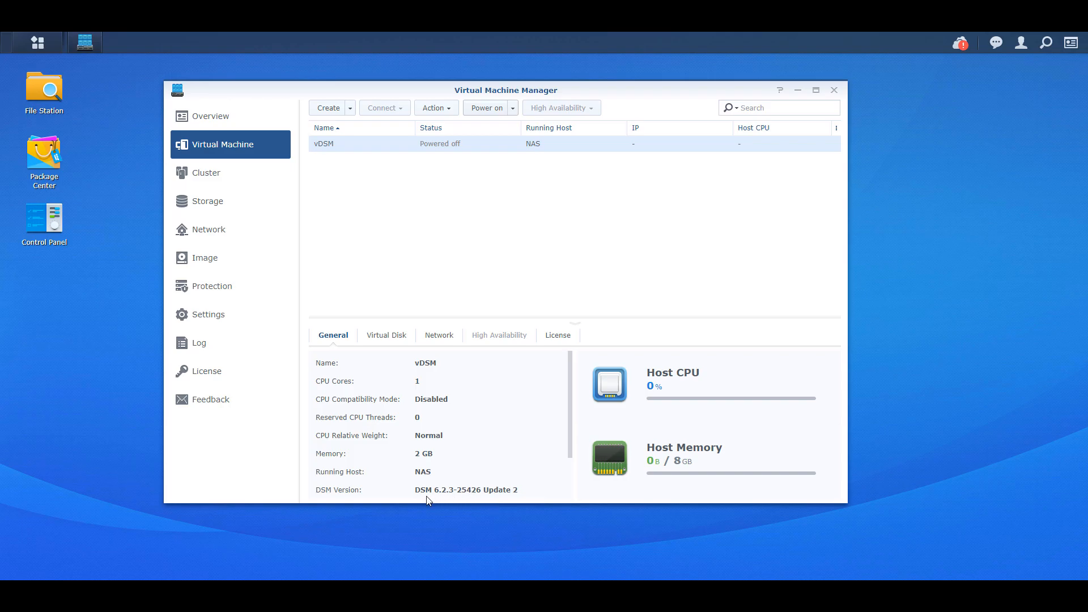